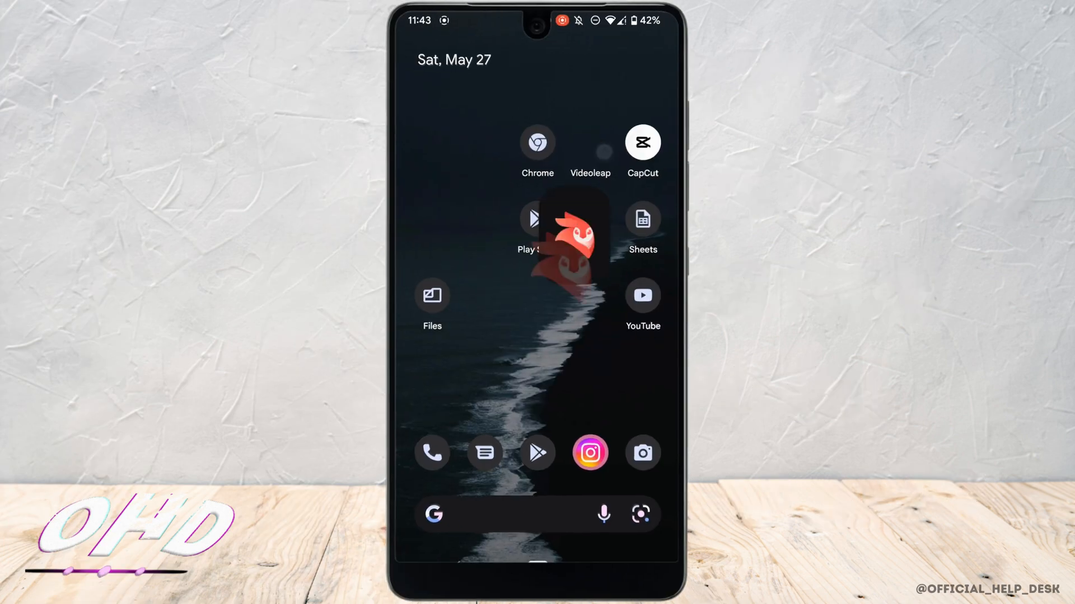
Step: Launch Videoleap, add the 59-second concert clip to a new project, and select it
left_click(589, 151)
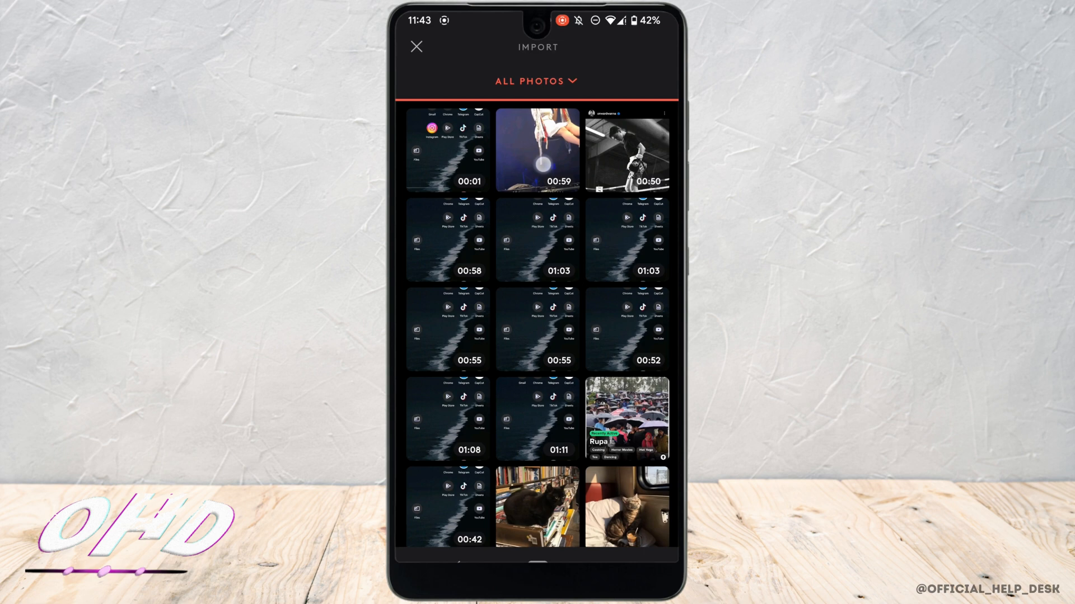
left_click(537, 150)
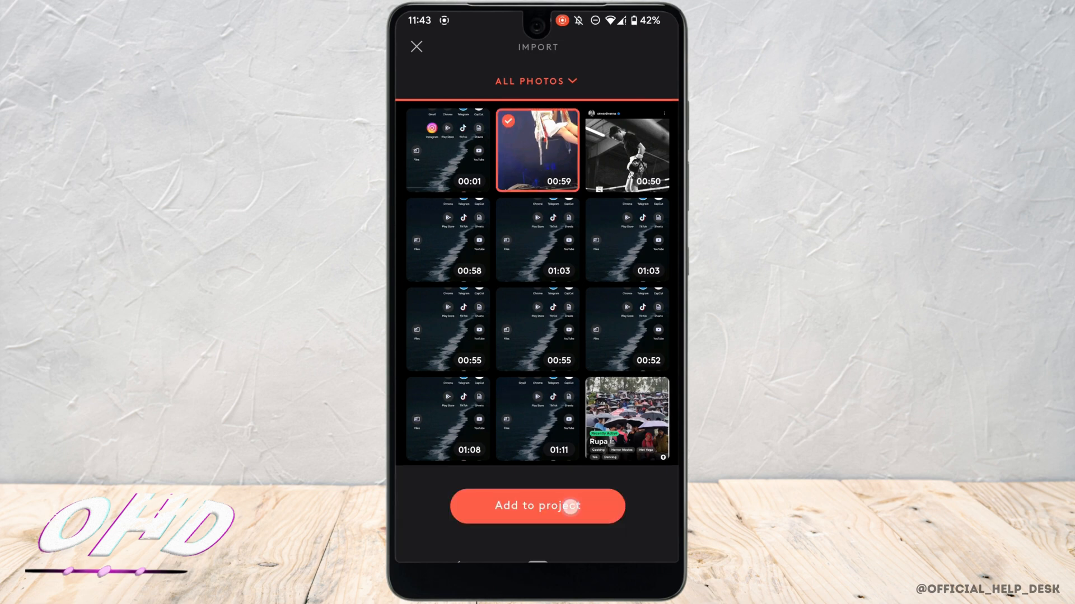
left_click(538, 506)
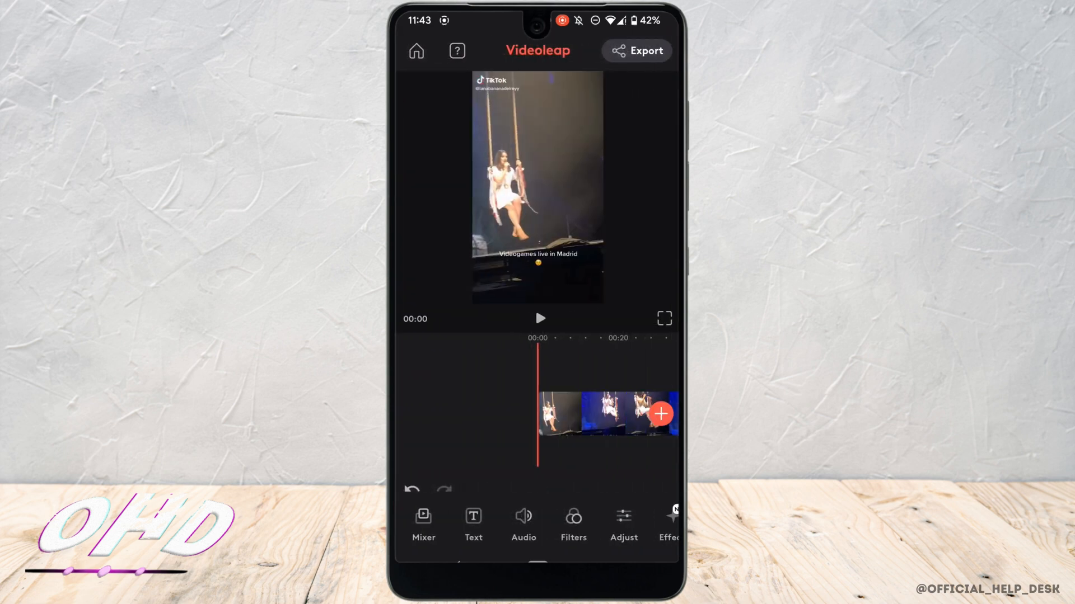
left_click(540, 318)
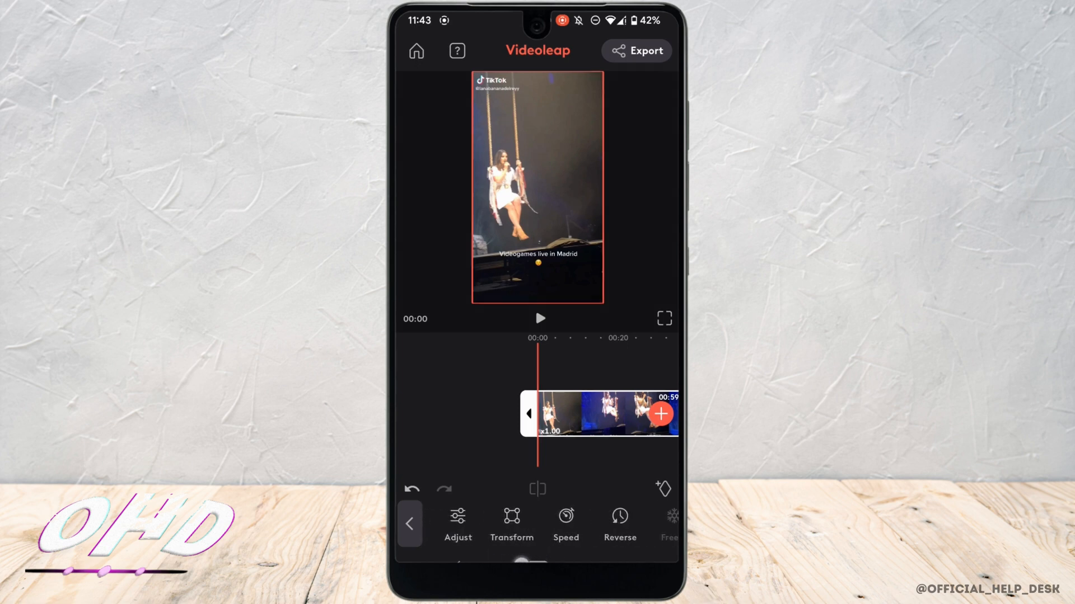
Step: Open the Speed control for the concert clip, currently at 1x
left_click(565, 518)
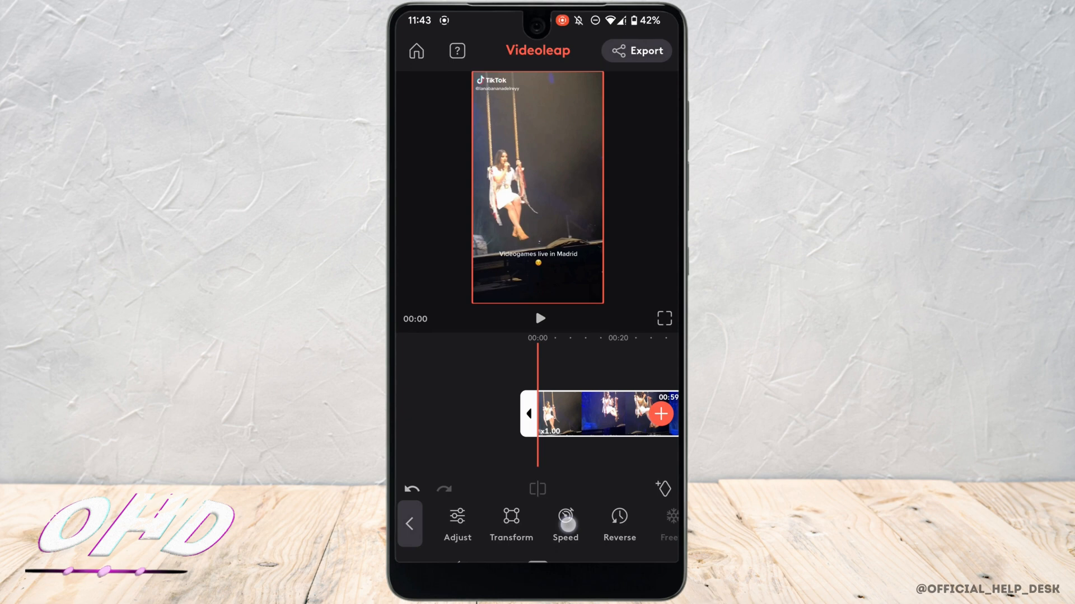
left_click(565, 517)
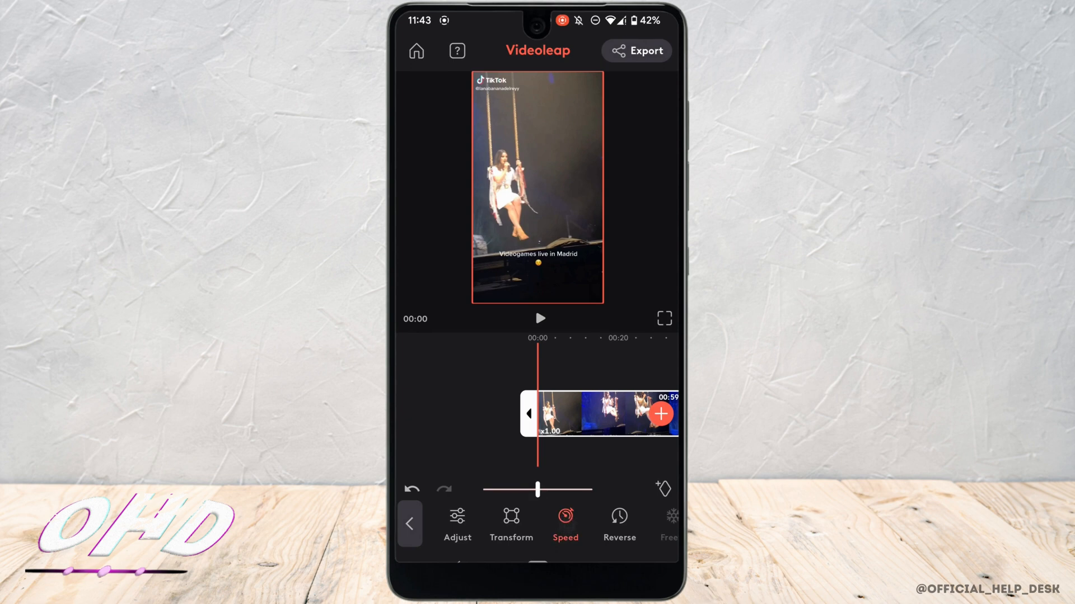
Step: Slow the clip to x0.77 and play it to preview the slow motion
left_click_drag(538, 490, 524, 490)
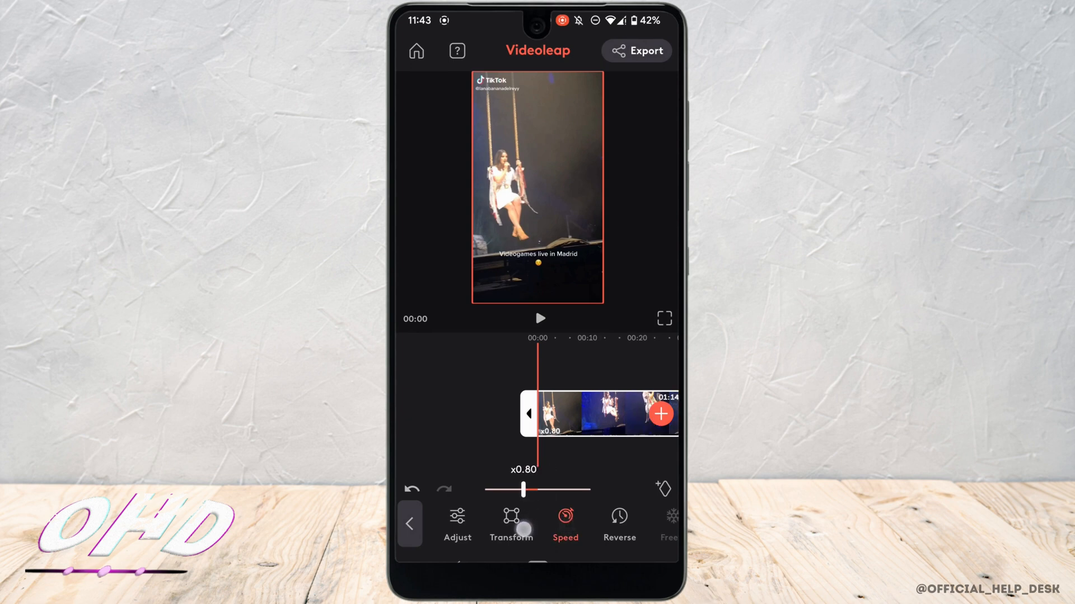
left_click_drag(524, 489, 522, 490)
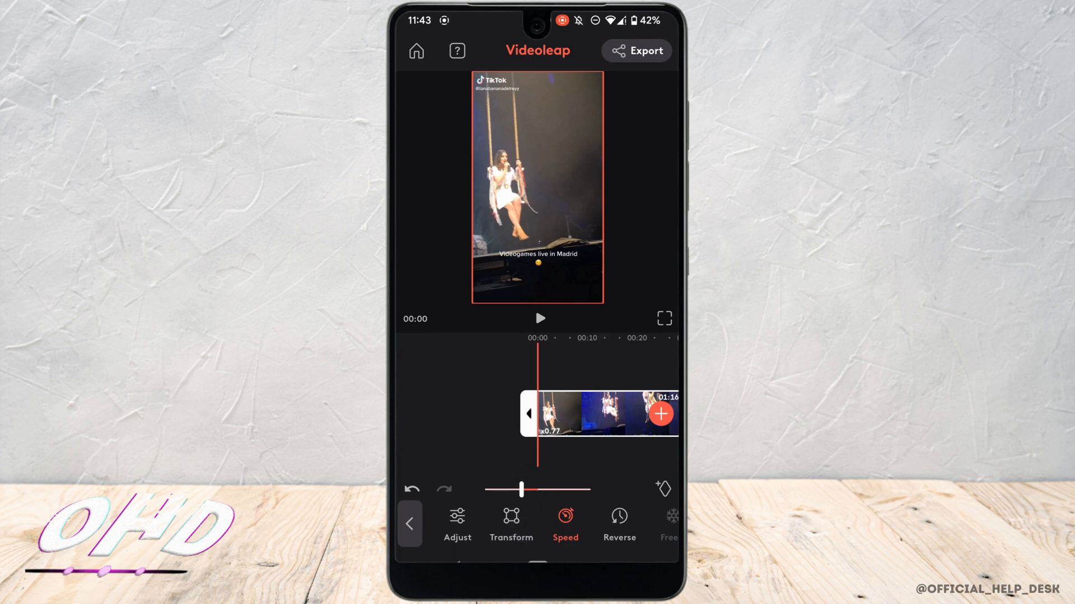
left_click(540, 318)
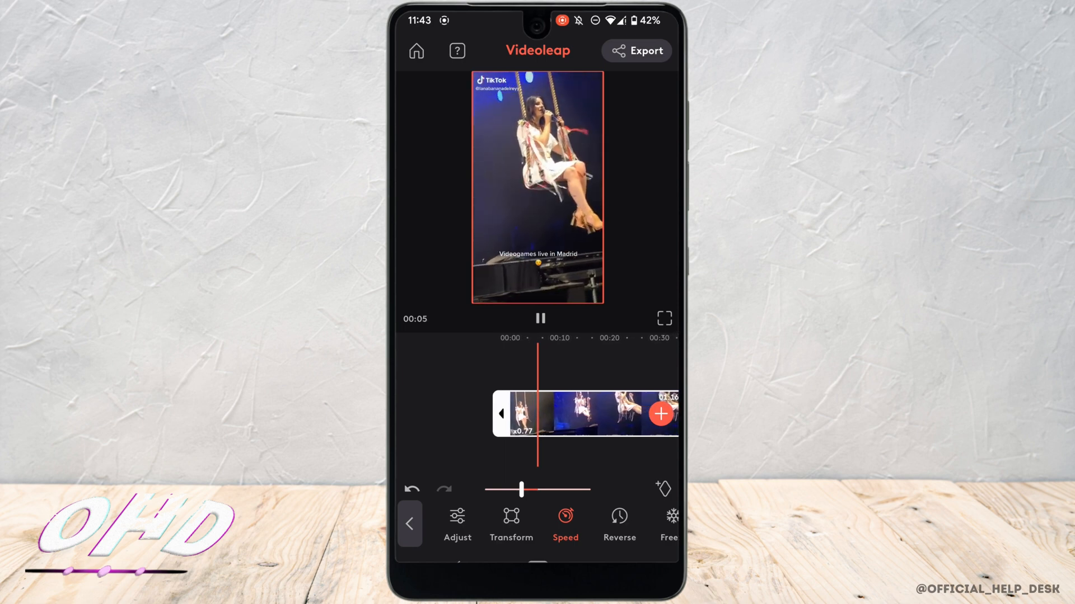
Step: Raise the clip speed through x1.27 to x1.80, shortening it to about 32 seconds
left_click_drag(521, 489, 546, 489)
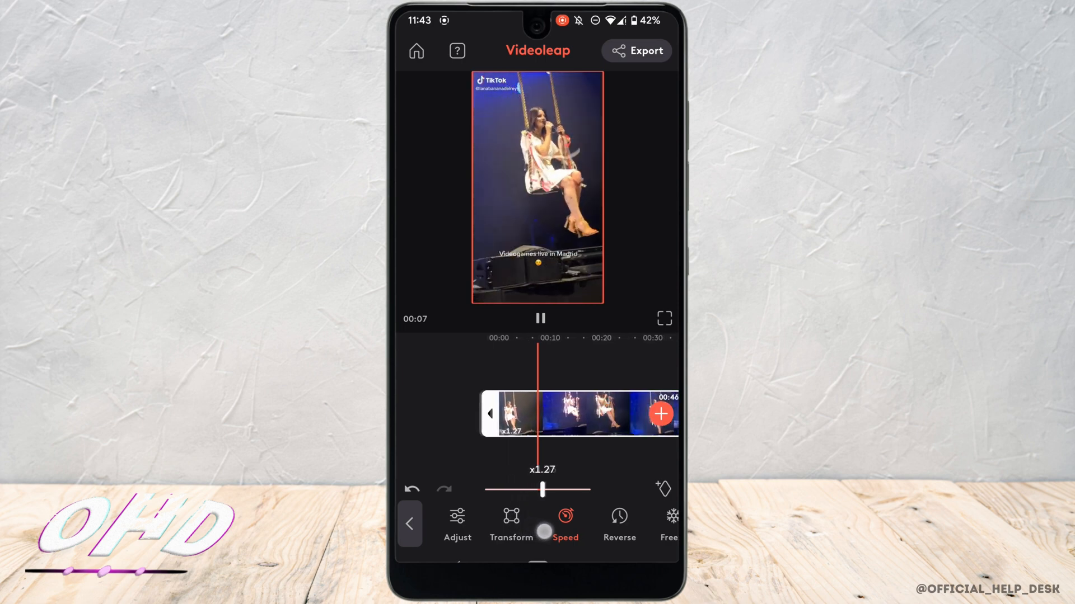
left_click_drag(526, 488, 555, 488)
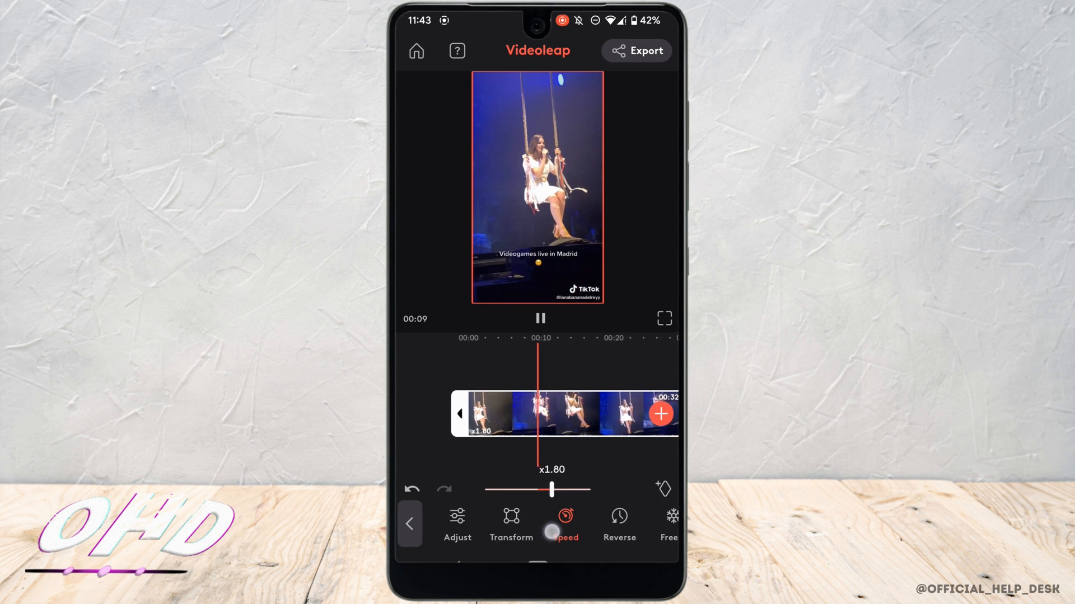